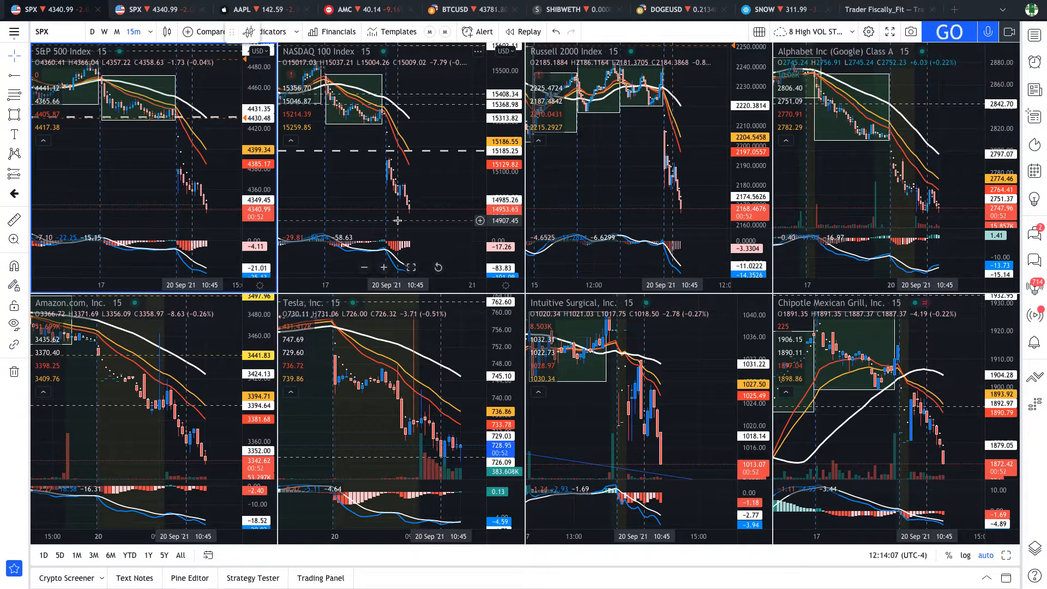
Start the screen recording of the eight-chart indices and volatile-stocks layout.
left_click(949, 32)
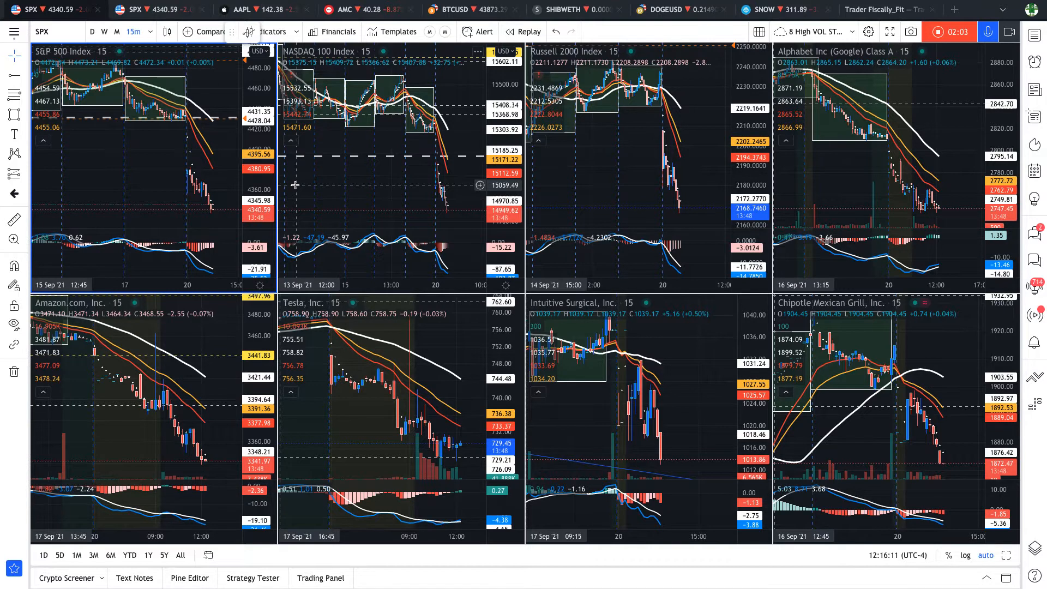
mouse_move(362, 112)
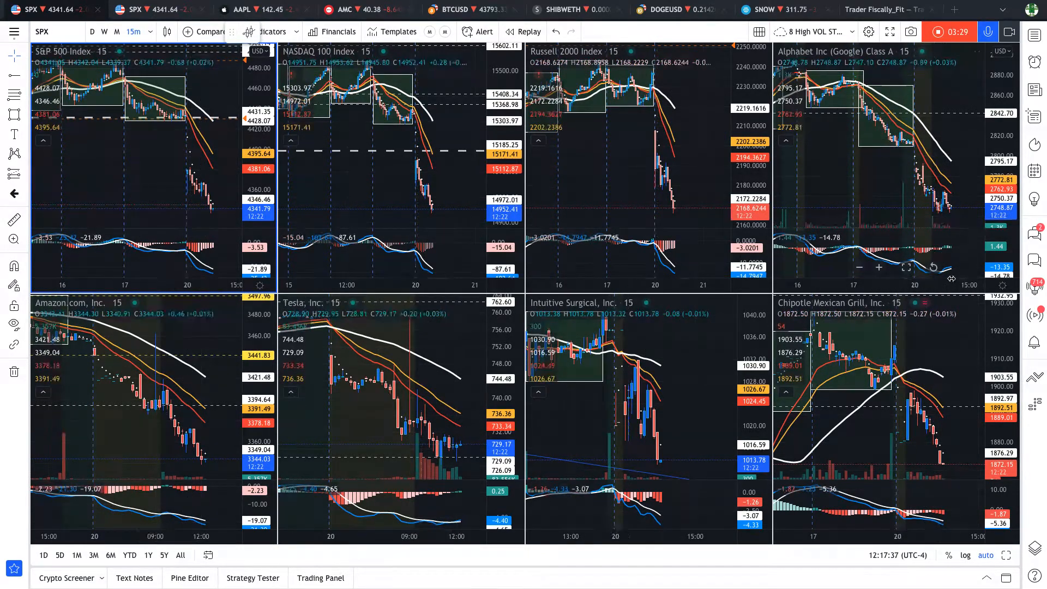
mouse_move(919, 217)
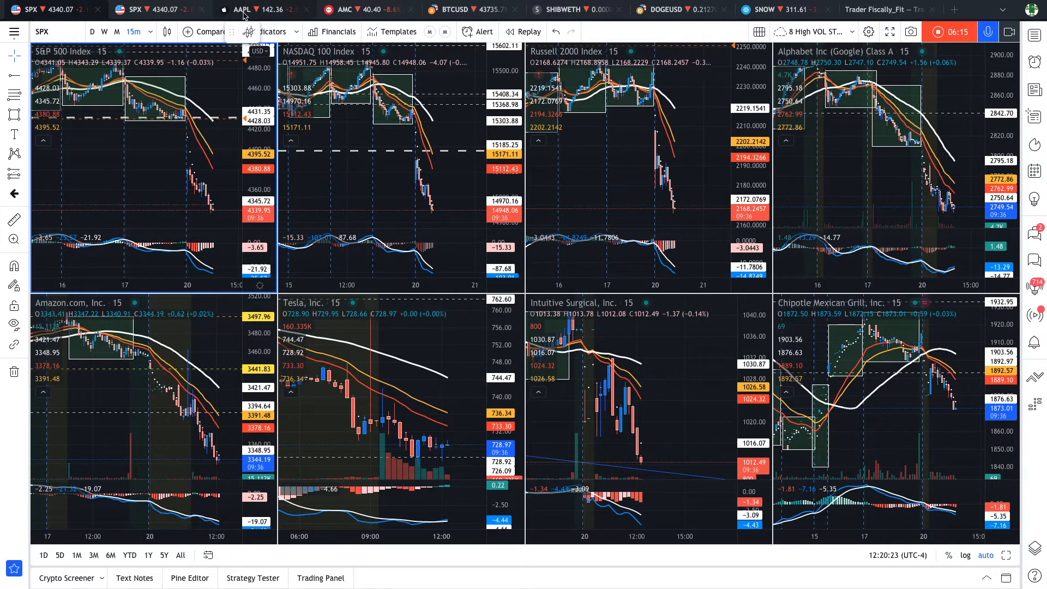
Switch to the AAPL layout with daily, hourly and 15-minute charts.
left_click(240, 9)
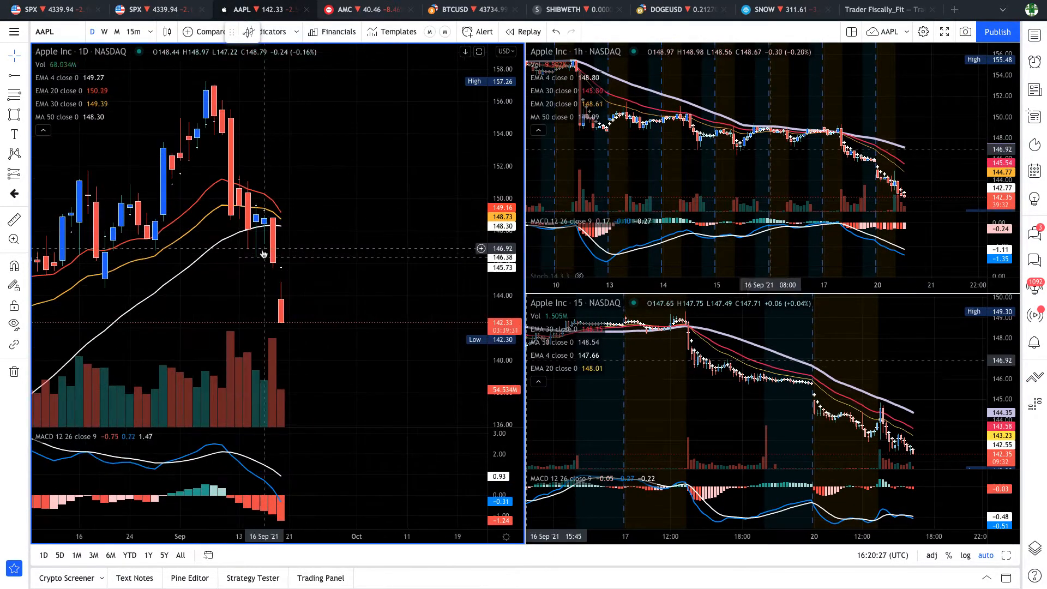
mouse_move(257, 226)
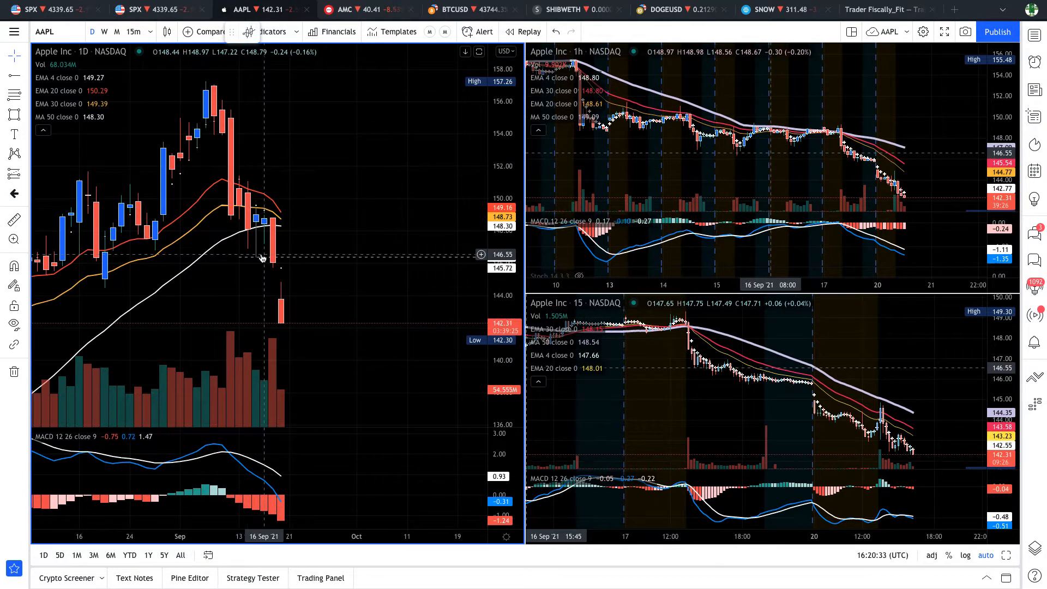
mouse_move(274, 220)
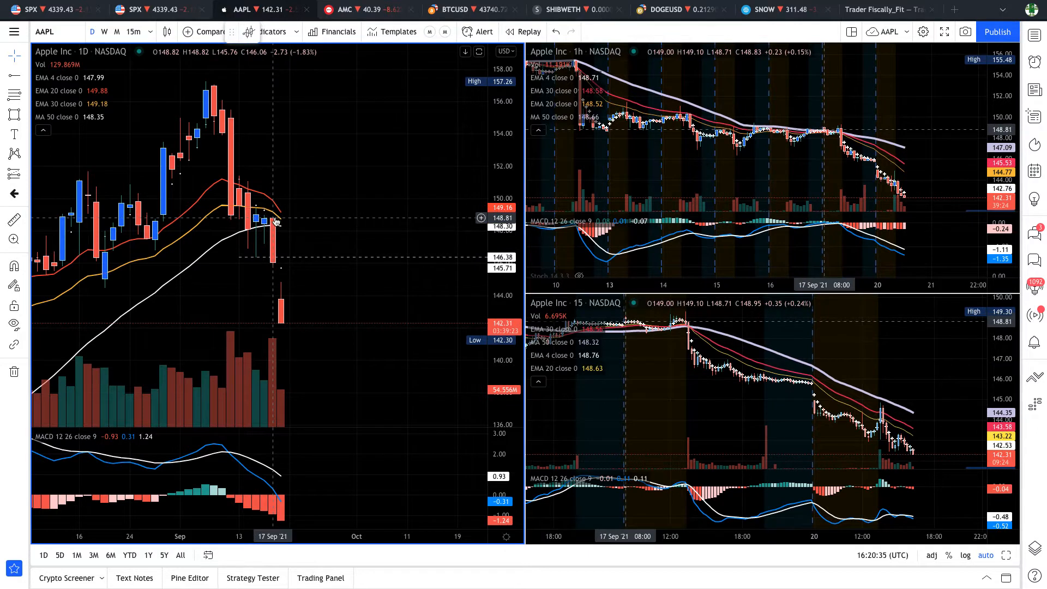
mouse_move(275, 261)
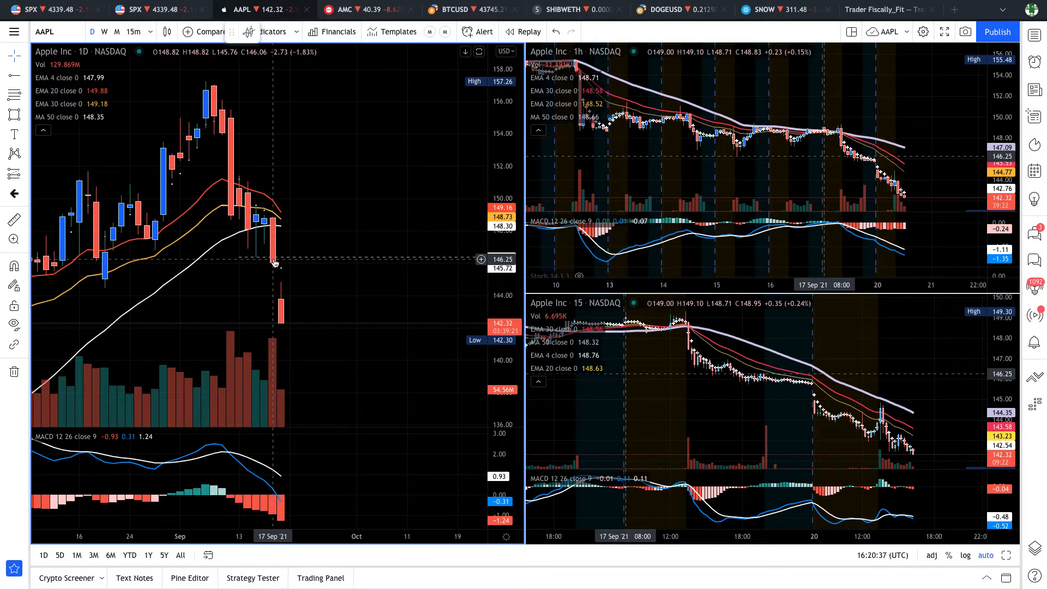
mouse_move(274, 227)
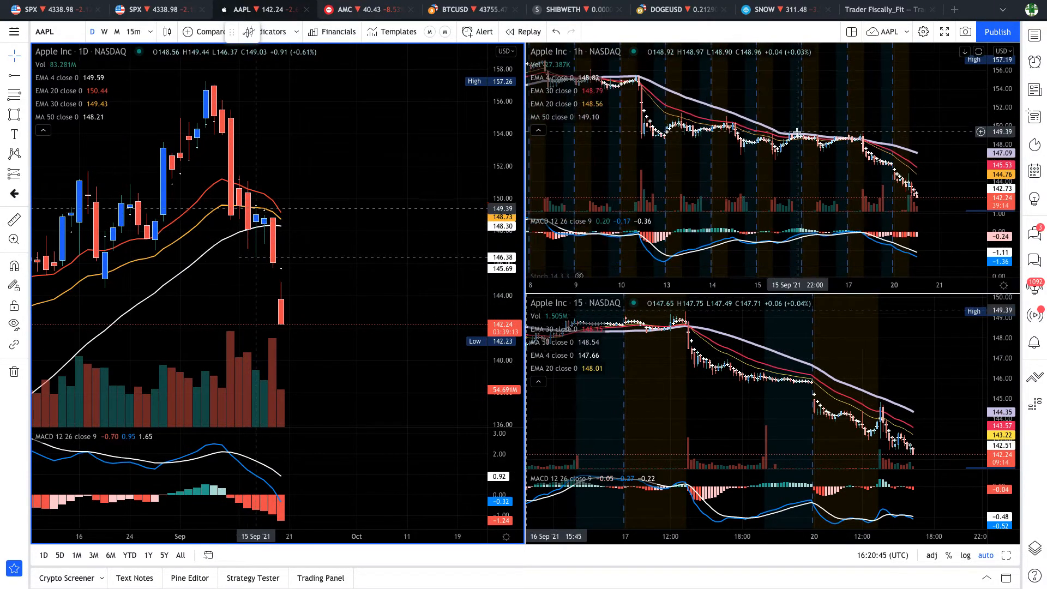
mouse_move(745, 120)
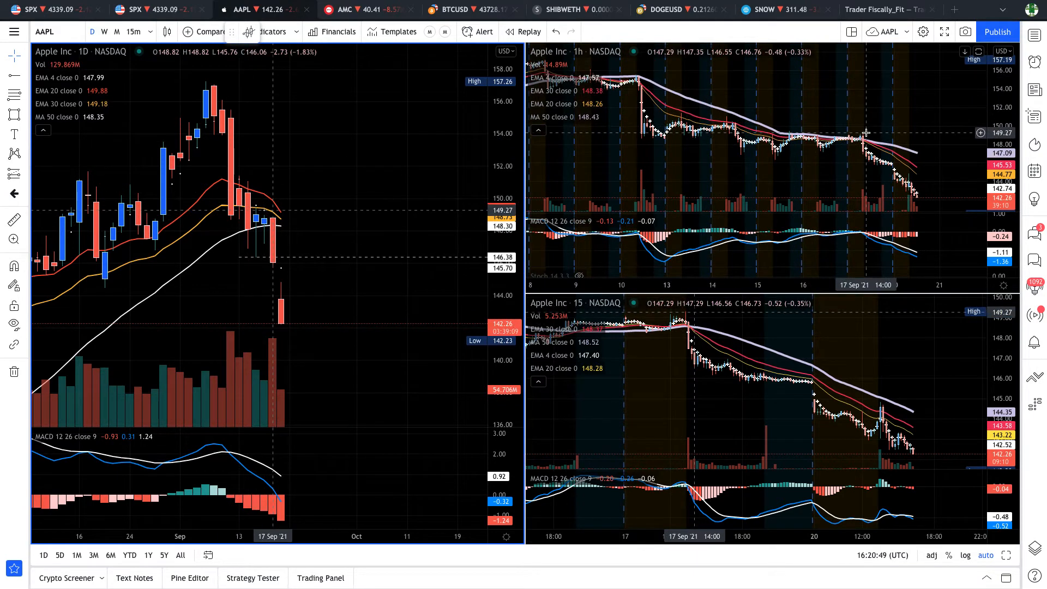
mouse_move(857, 189)
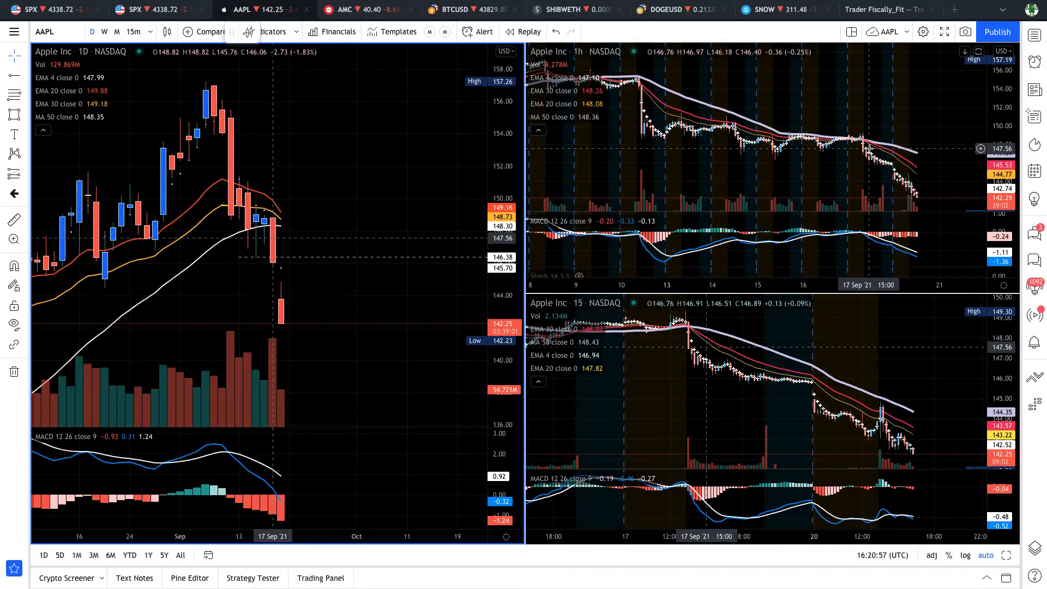
mouse_move(320, 204)
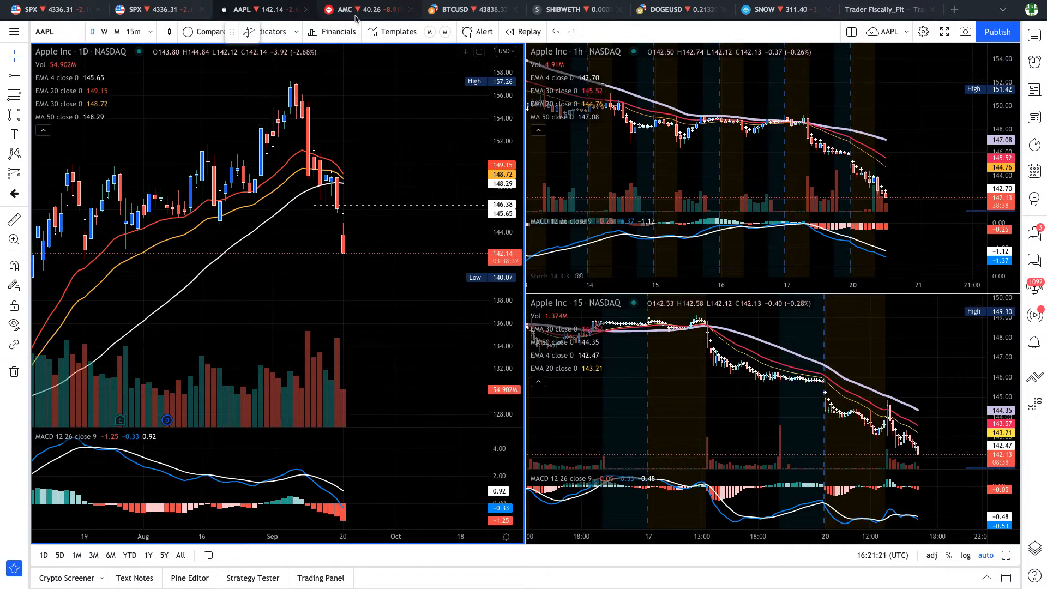
left_click(347, 9)
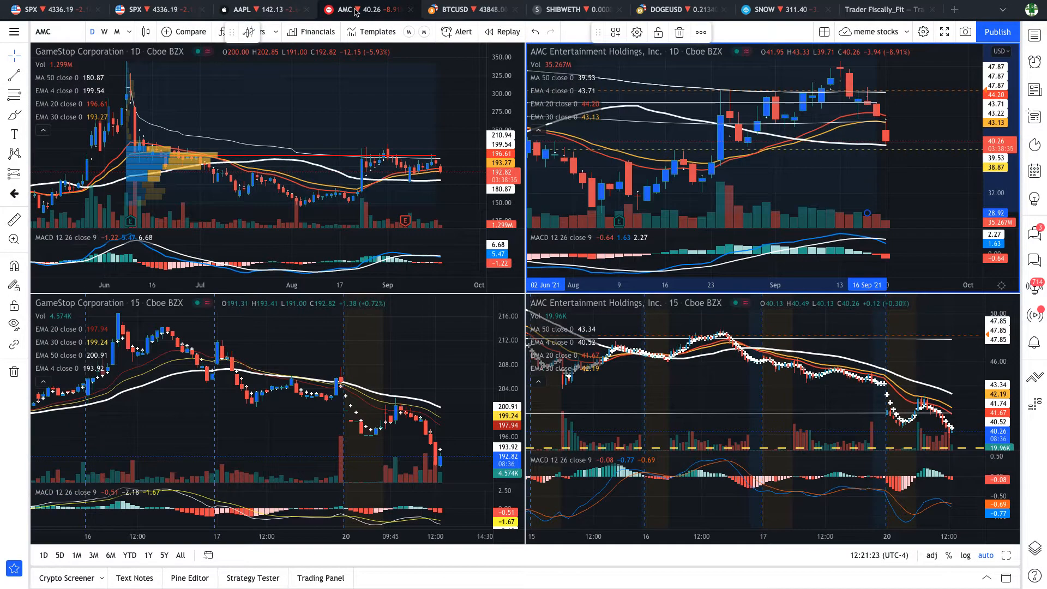
mouse_move(375, 121)
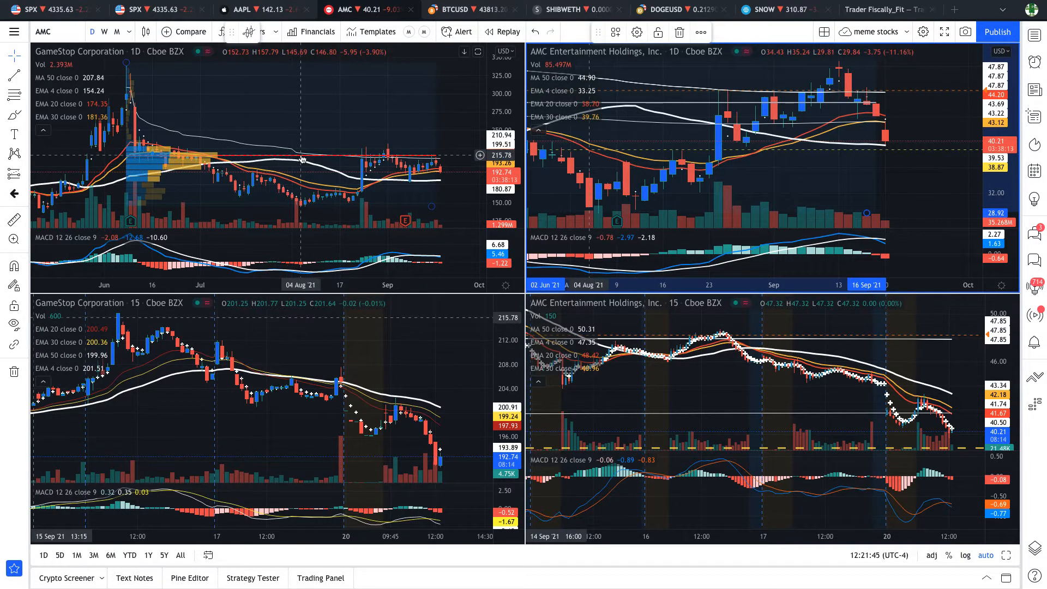
mouse_move(443, 156)
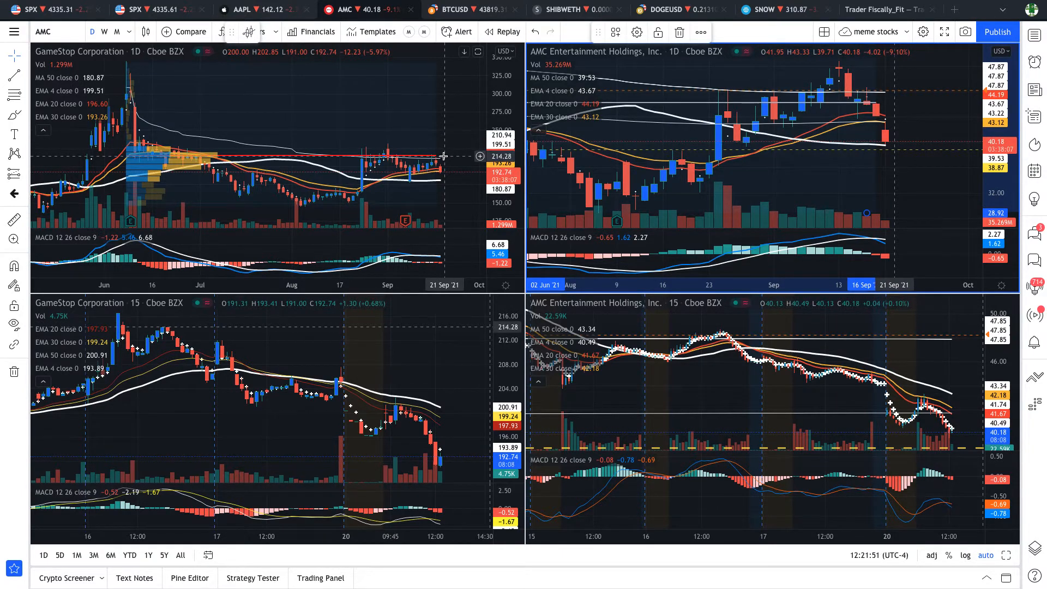
mouse_move(276, 157)
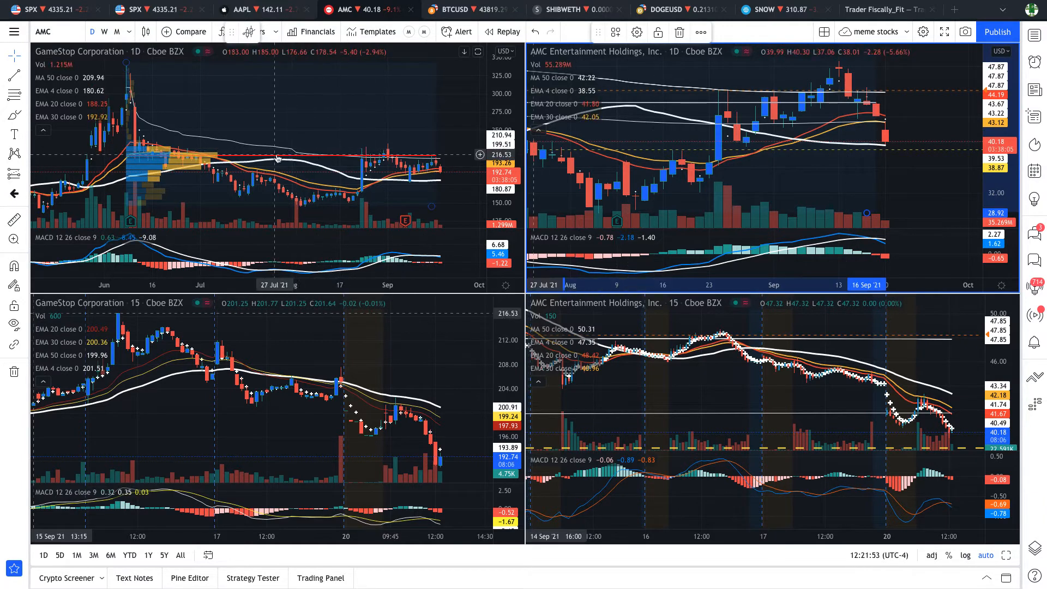
mouse_move(439, 156)
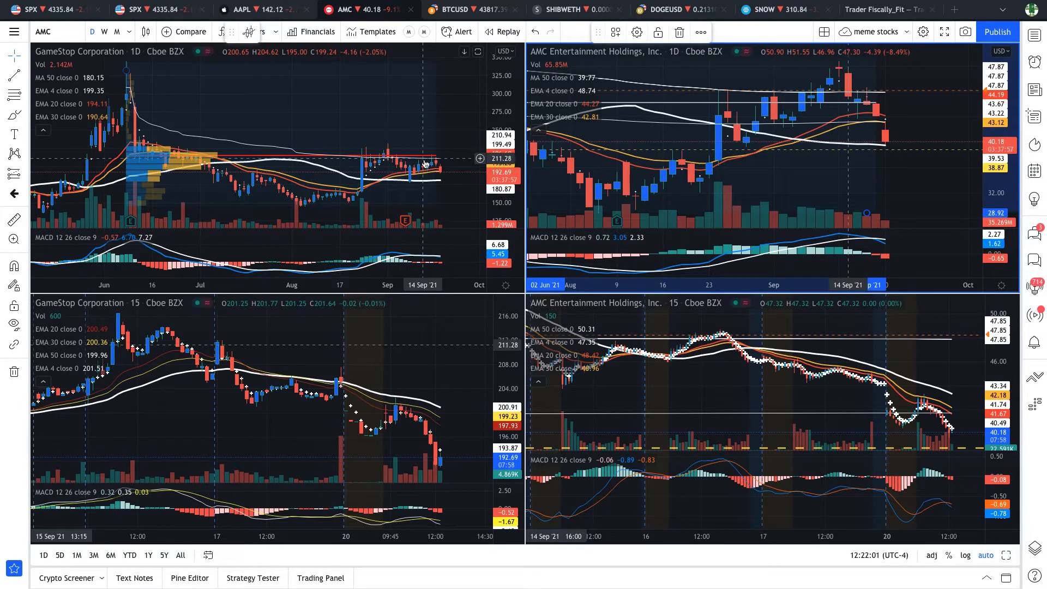
mouse_move(434, 166)
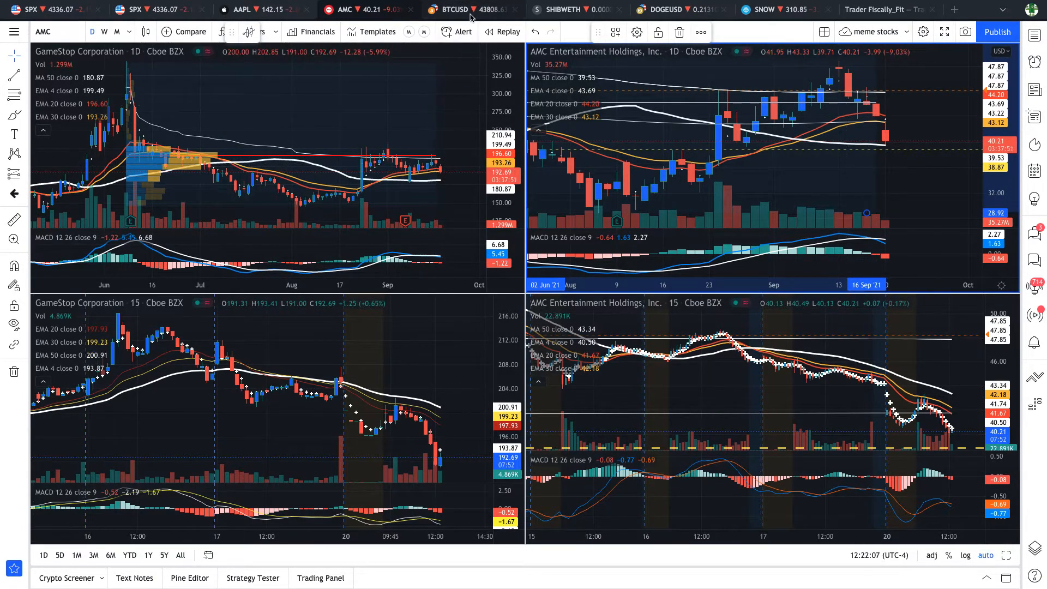
Switch to the BTCUSD layout with Bitcoin, MicroStrategy and Ethereum charts.
left_click(456, 10)
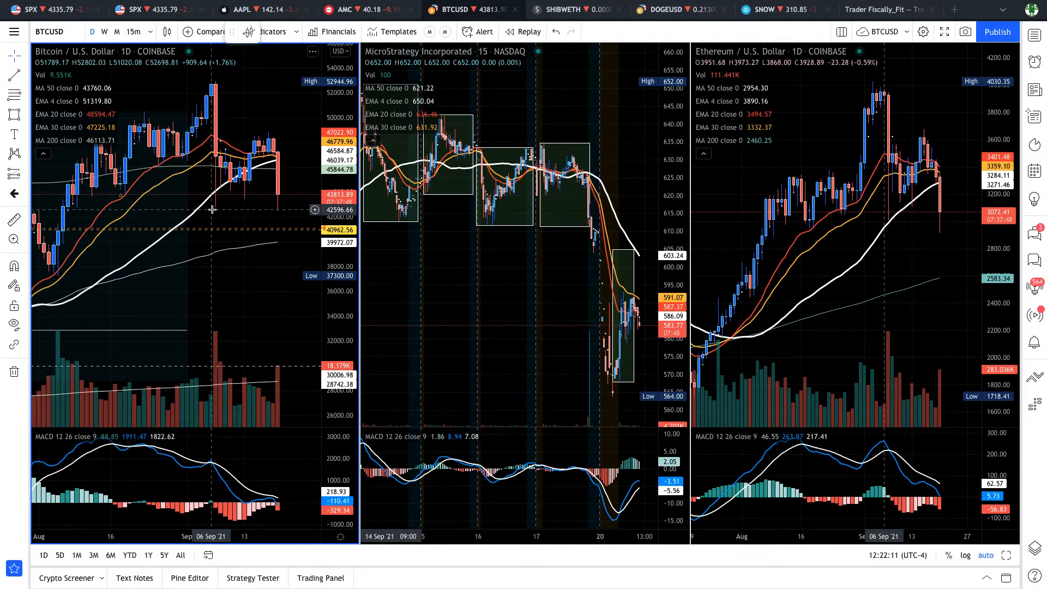
mouse_move(213, 199)
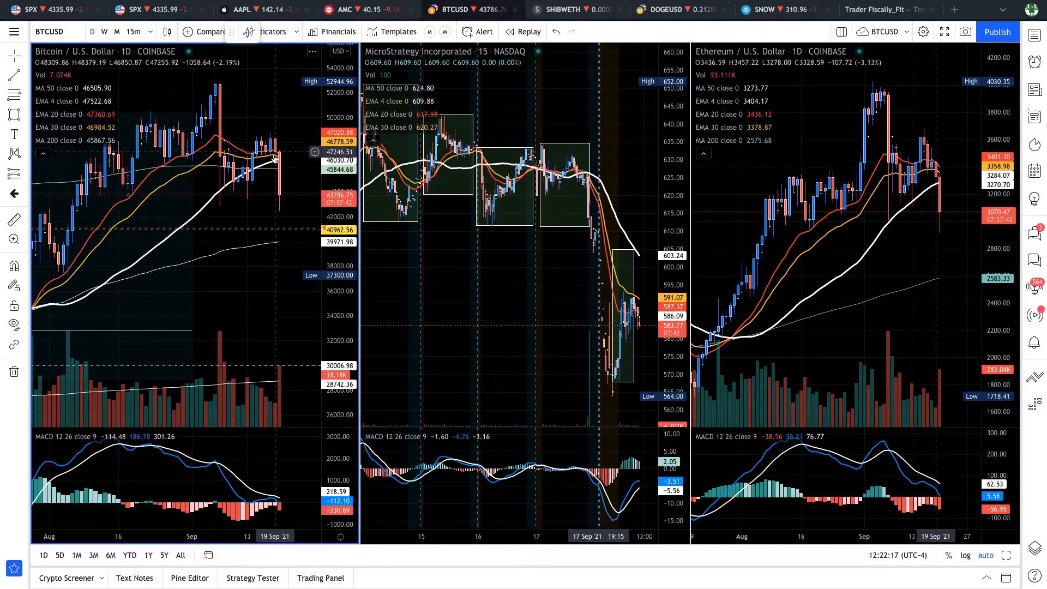
mouse_move(207, 421)
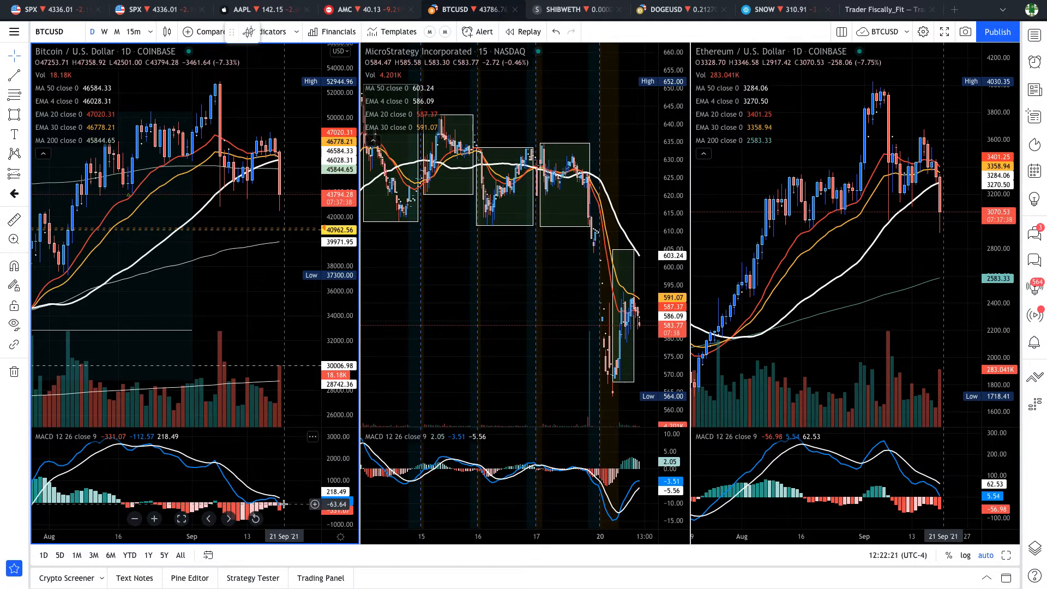
mouse_move(277, 160)
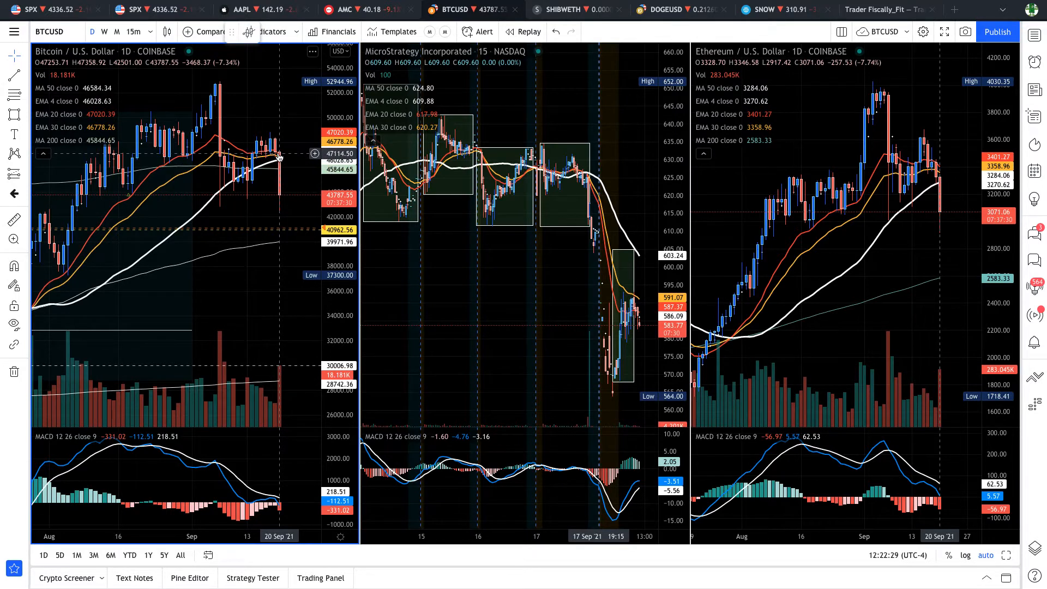
mouse_move(273, 247)
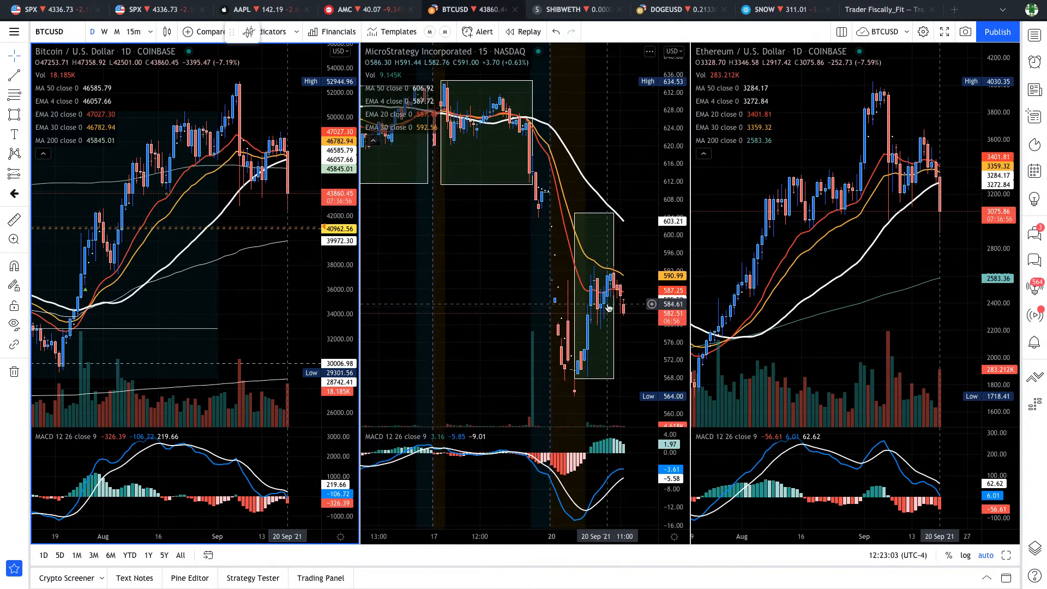
mouse_move(625, 233)
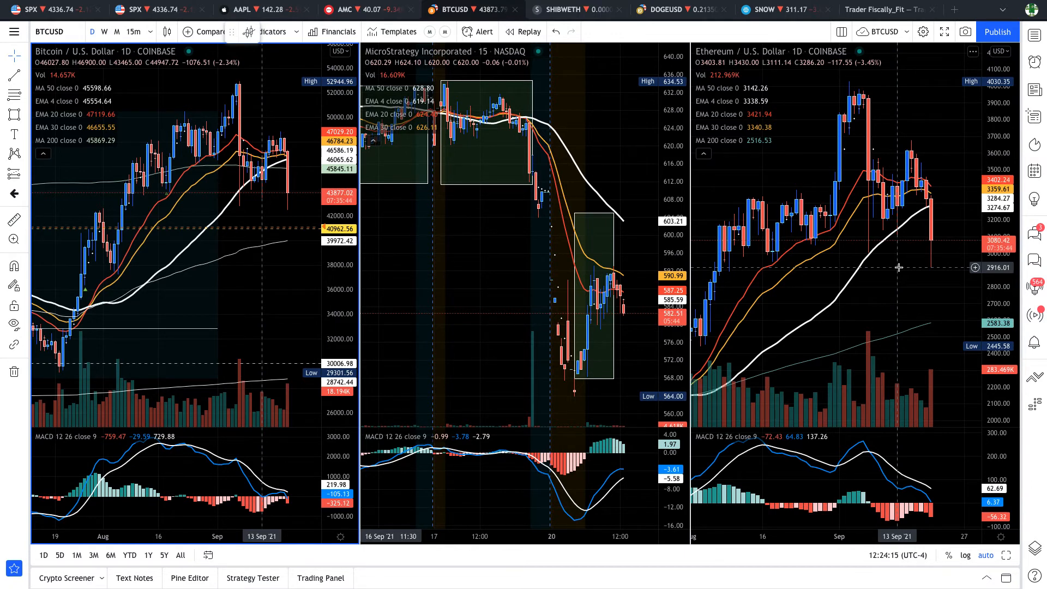
mouse_move(880, 231)
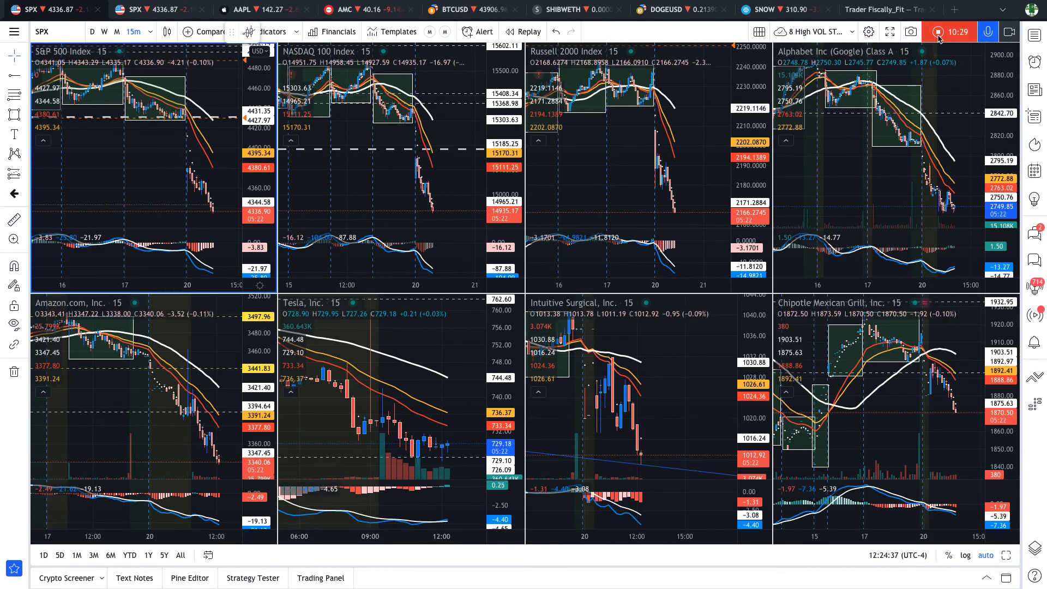
mouse_move(938, 32)
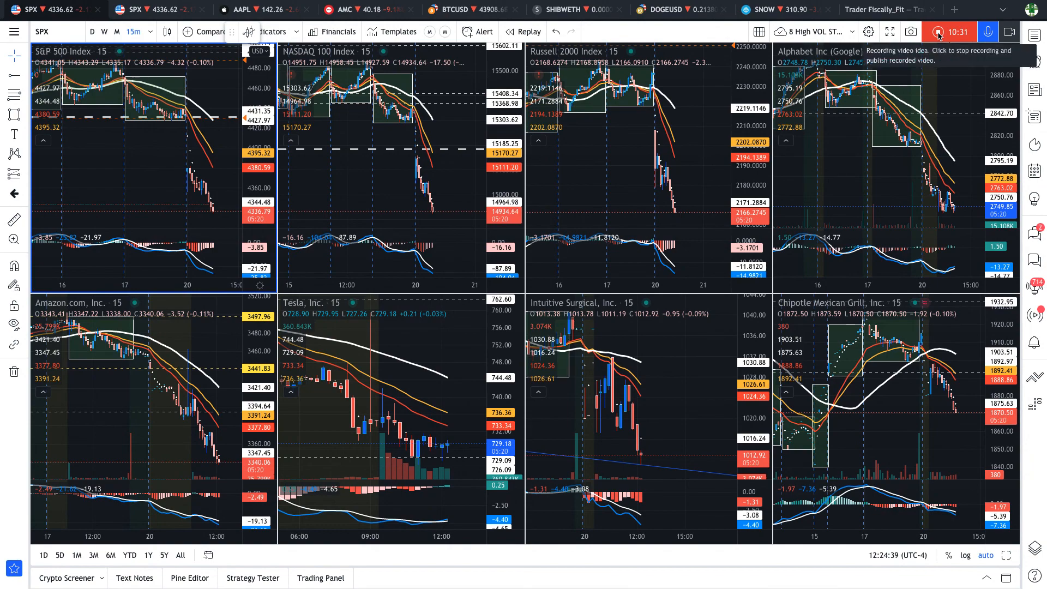